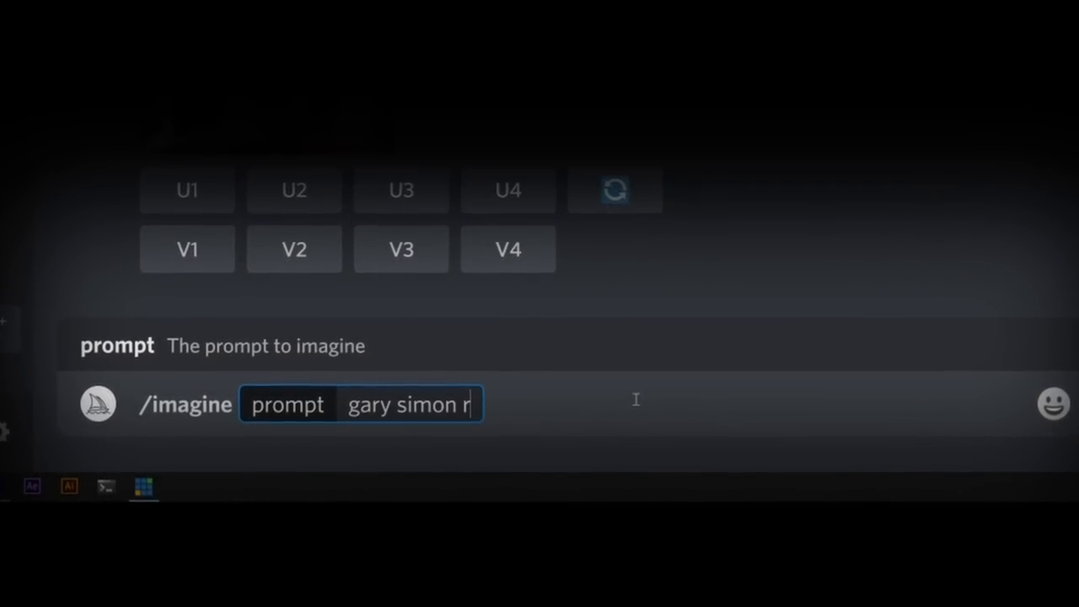
# Step: Type the Midjourney prompt about riding a neomorph bear, ending with 'trending on artstation,'
pyautogui.write('iding neomorph bear in northern baggage swamp with')
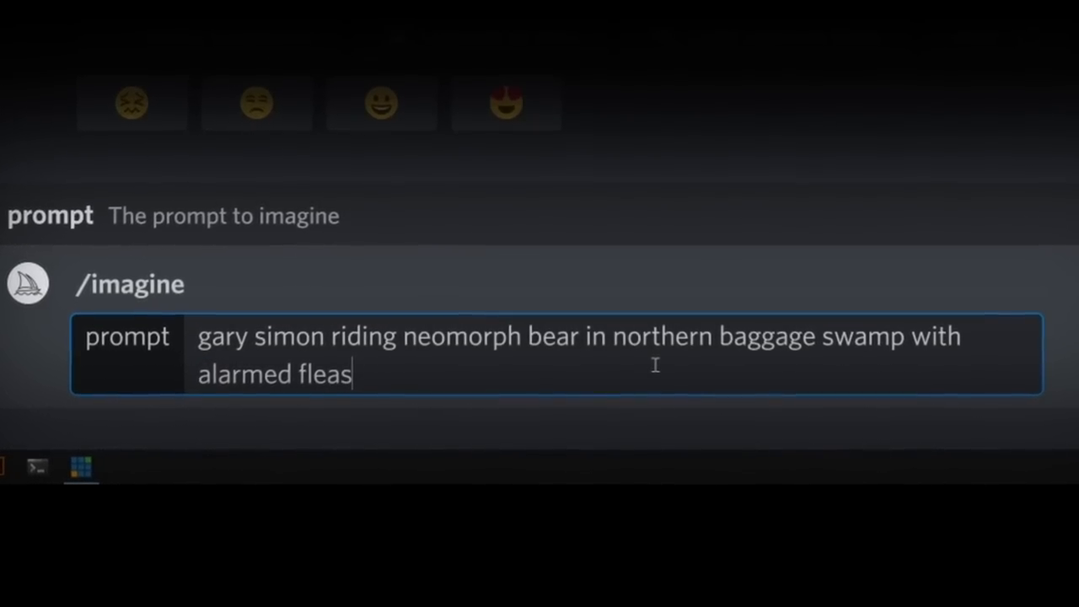
pyautogui.write(', trending on')
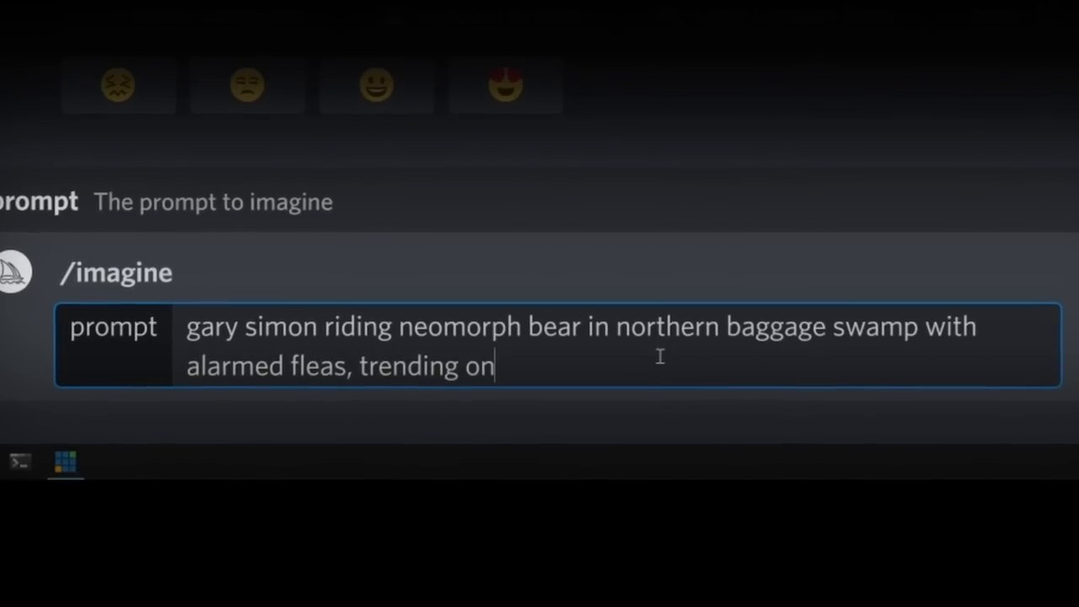
pyautogui.write('artstation,')
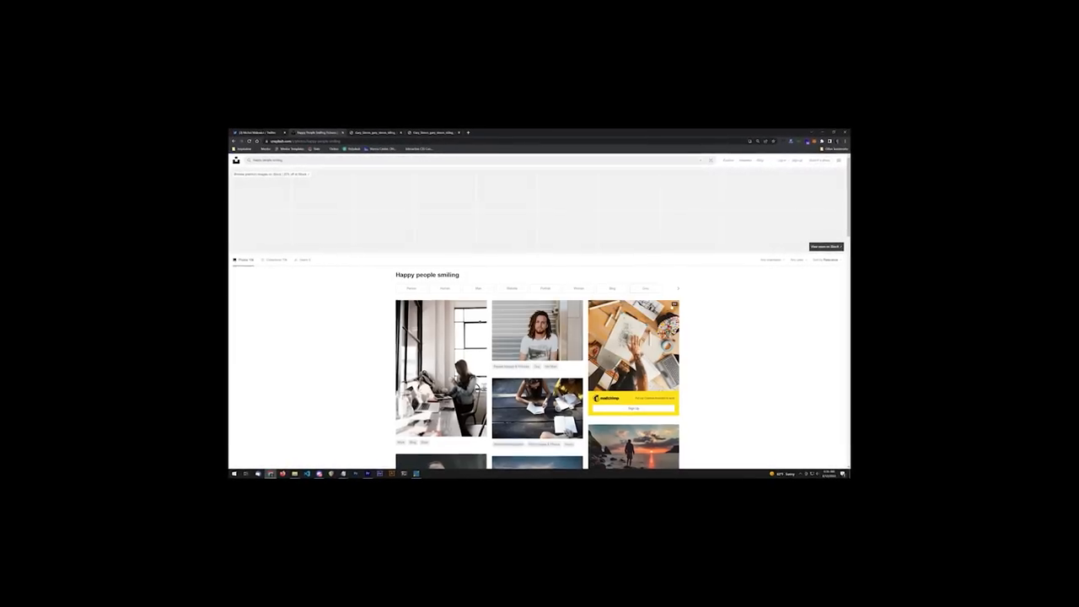
# Step: Scroll through the Unsplash photo results for 'Happy people smiling'
pyautogui.scroll(-3)
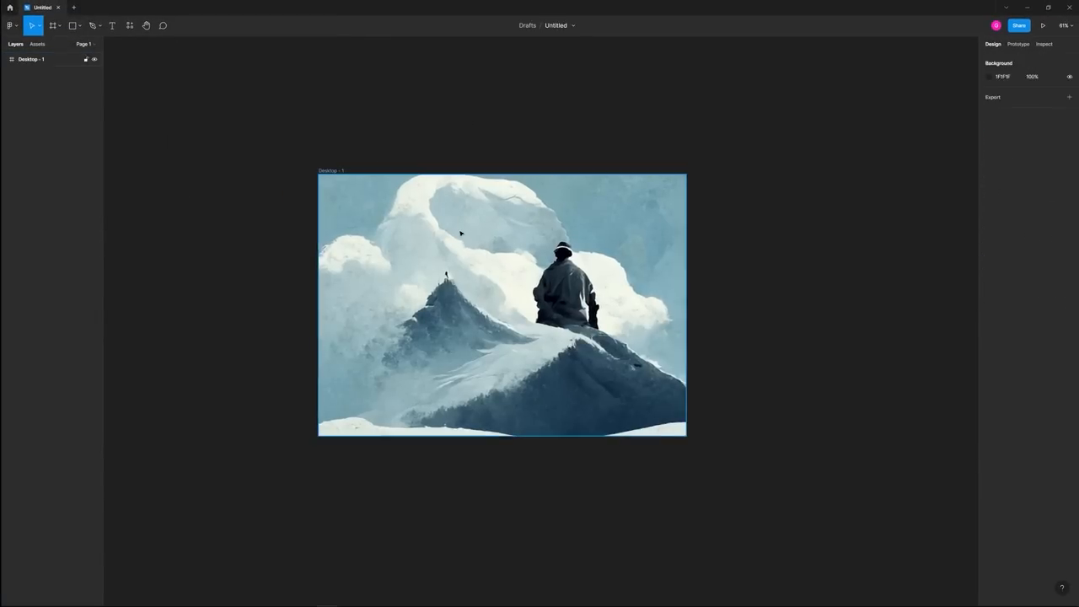
# Step: Add the headline 'Aspire to reach your dreams.' and the guided scenic tours subtext
pyautogui.click(501, 303)
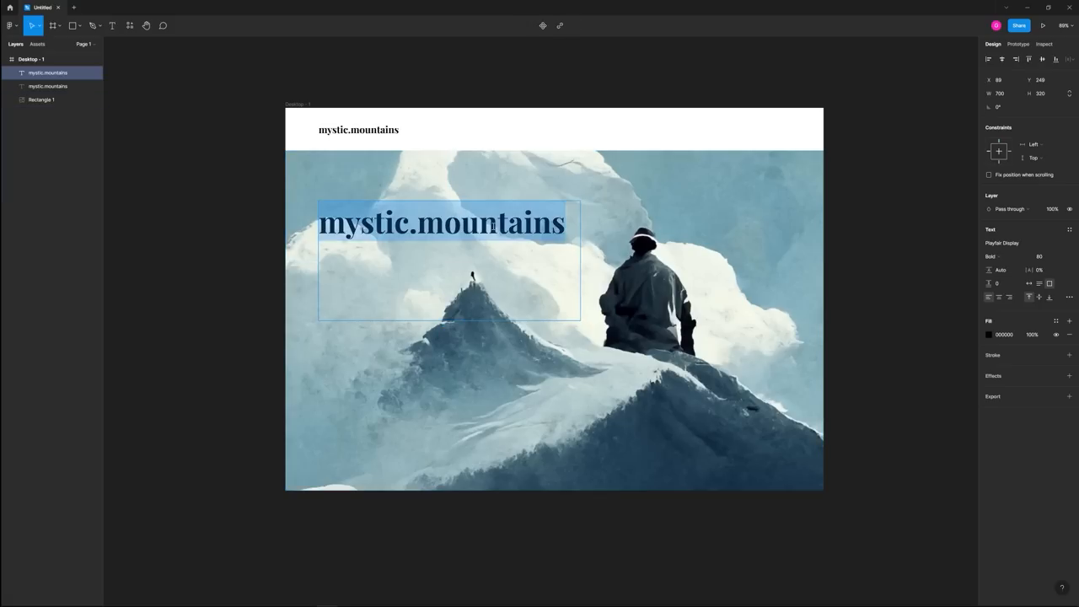
pyautogui.write('Aspire to reach your dreams.')
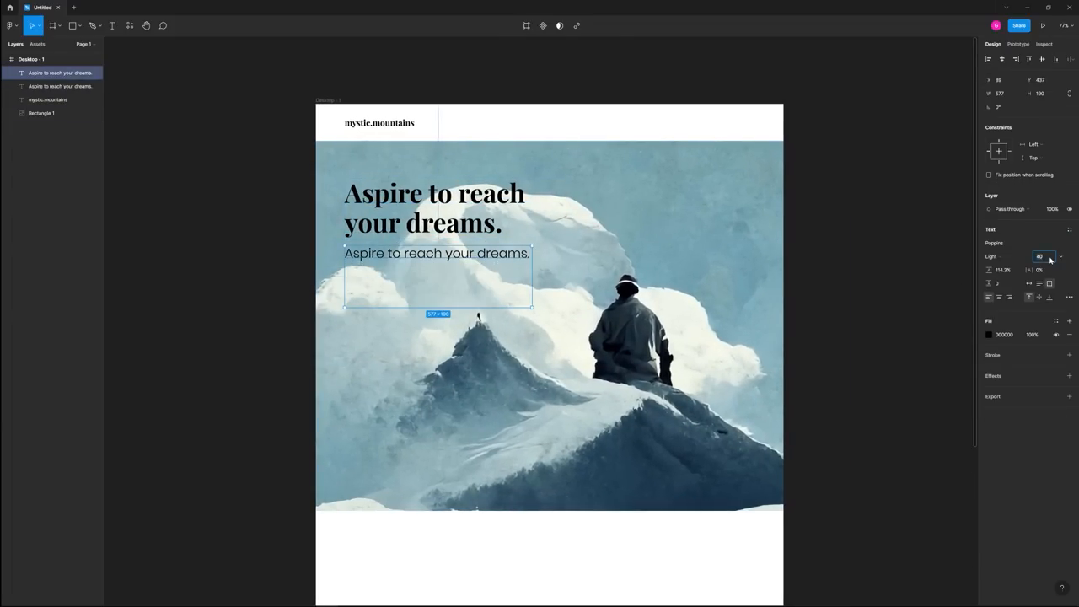
pyautogui.write('Take a journey on our guided scenic tours throughout the world')
pyautogui.write('All expenses paid.')
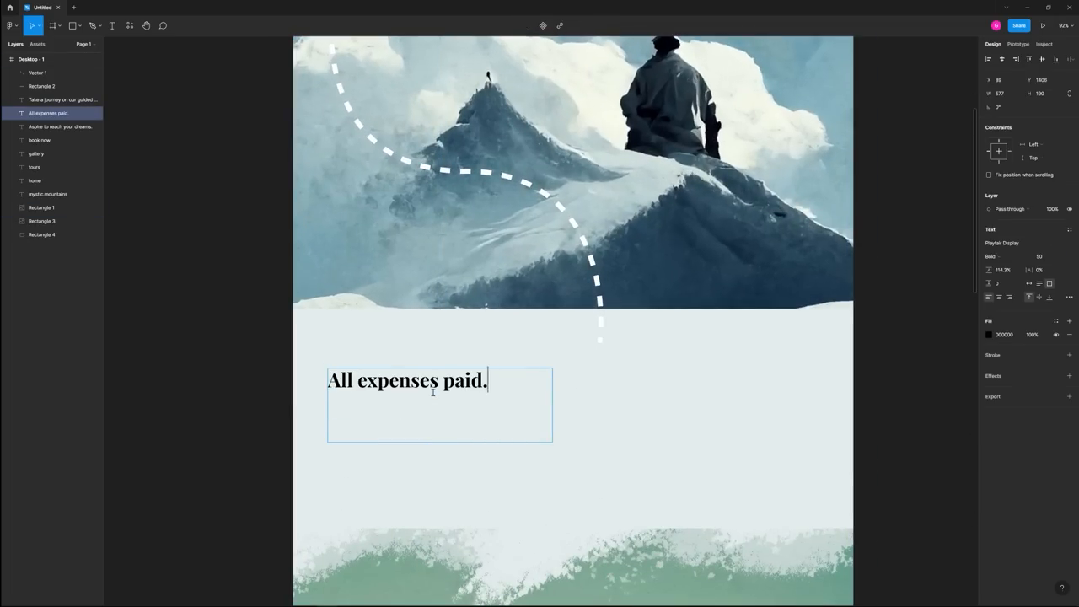
# Step: Add the text 'Money? Don't worry.' to the new light section
pyautogui.write("Money? Don't worry.")
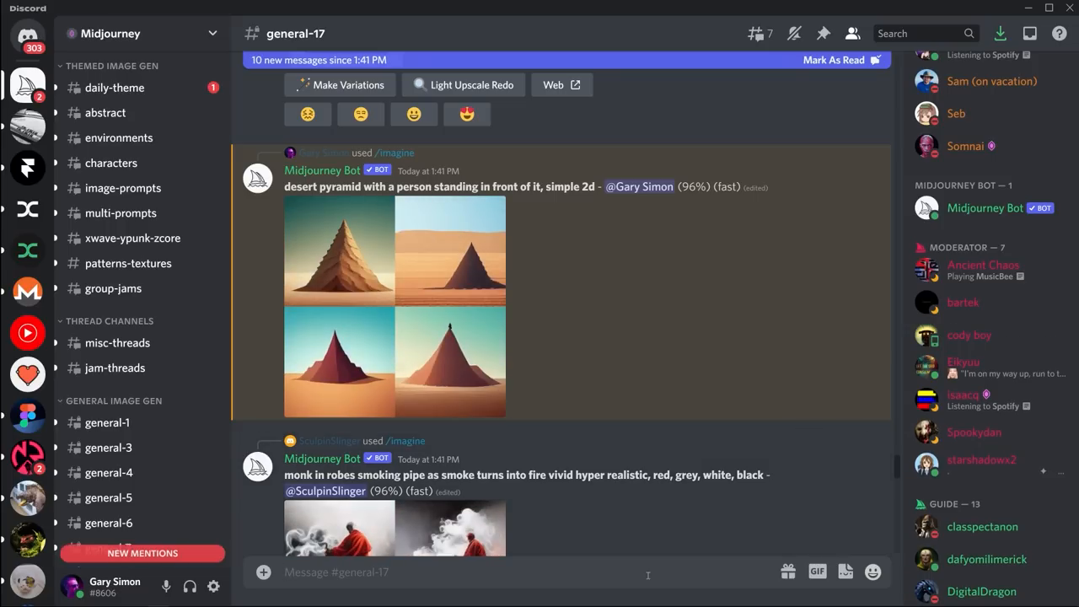
# Step: Upscale one man-and-pyramids image and open the finished upscale result
pyautogui.scroll(-3)
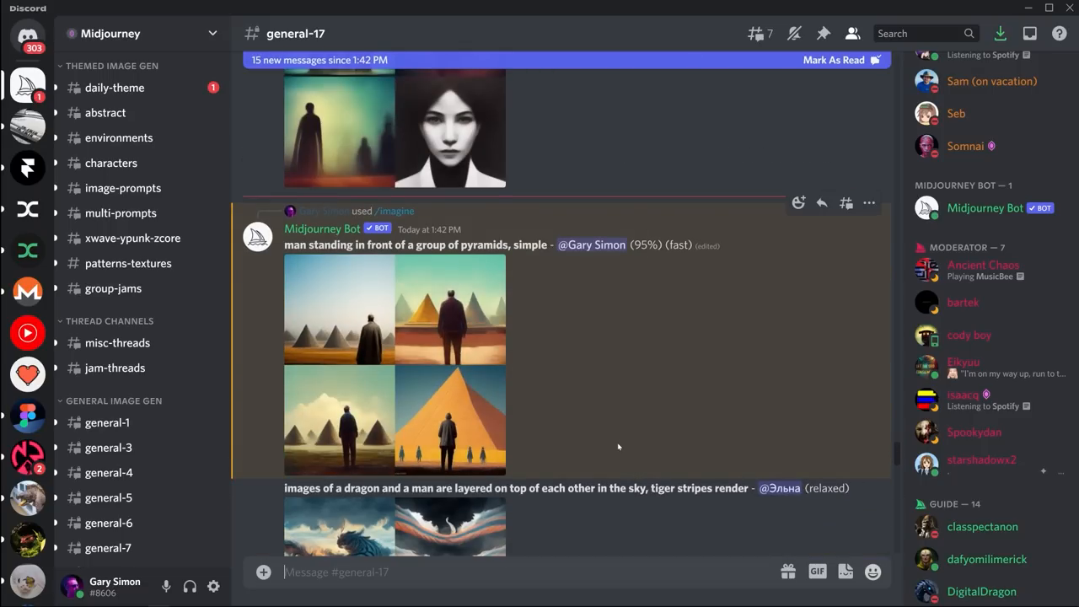
pyautogui.click(393, 365)
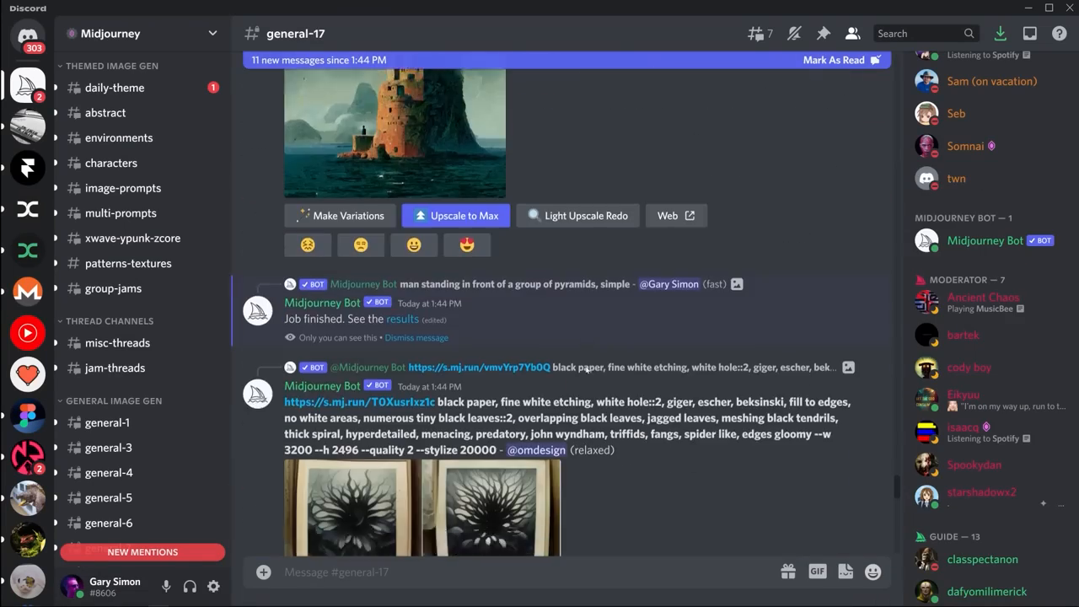
pyautogui.click(394, 133)
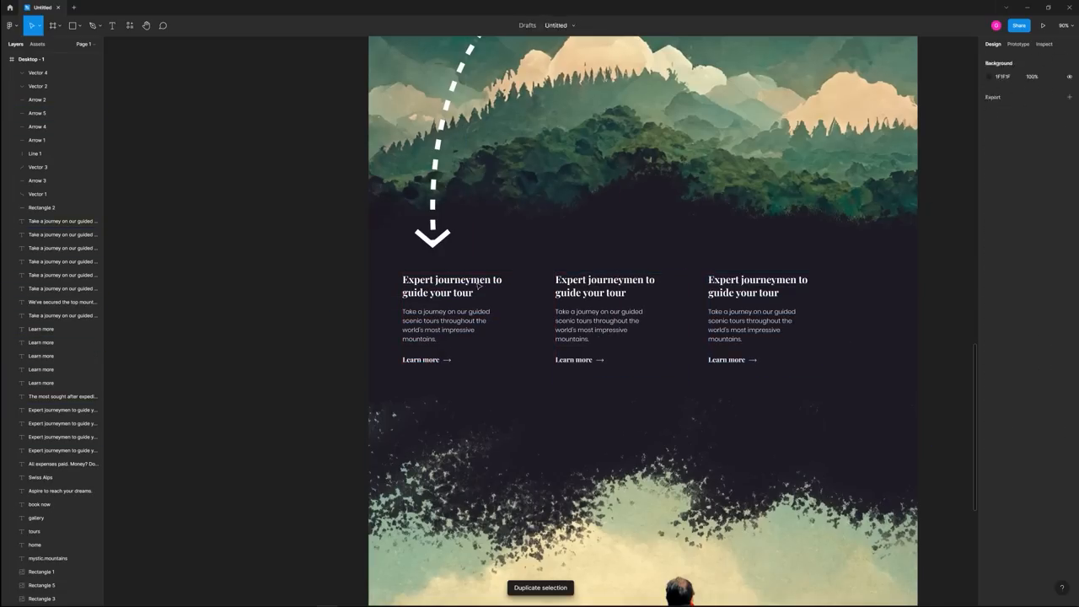
# Step: Duplicate the first Expert journeymen column, including its Learn more link
pyautogui.click(421, 360)
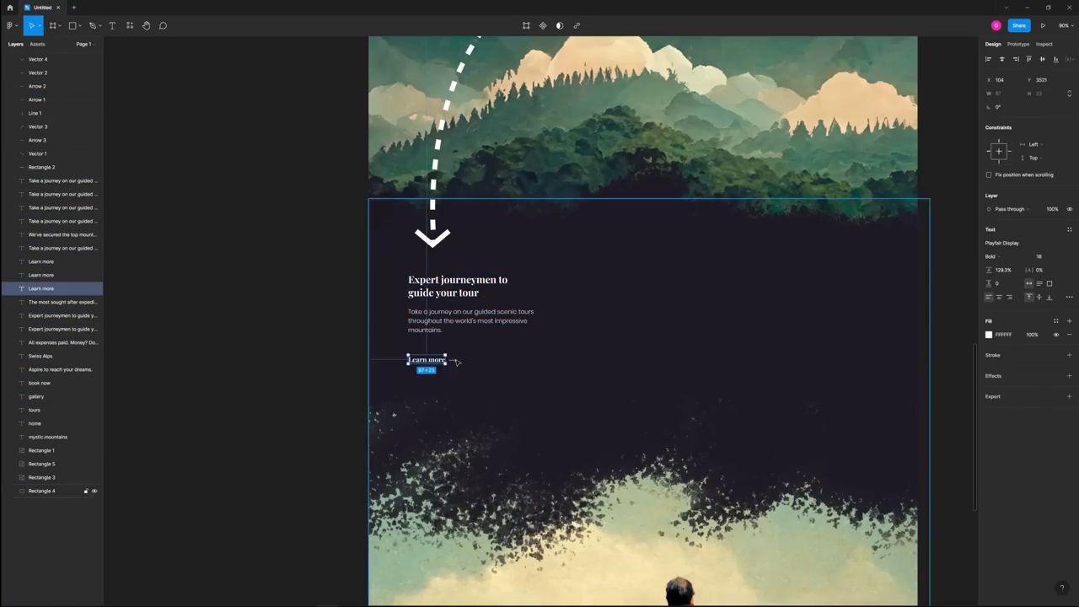
pyautogui.press('ctrl+d')
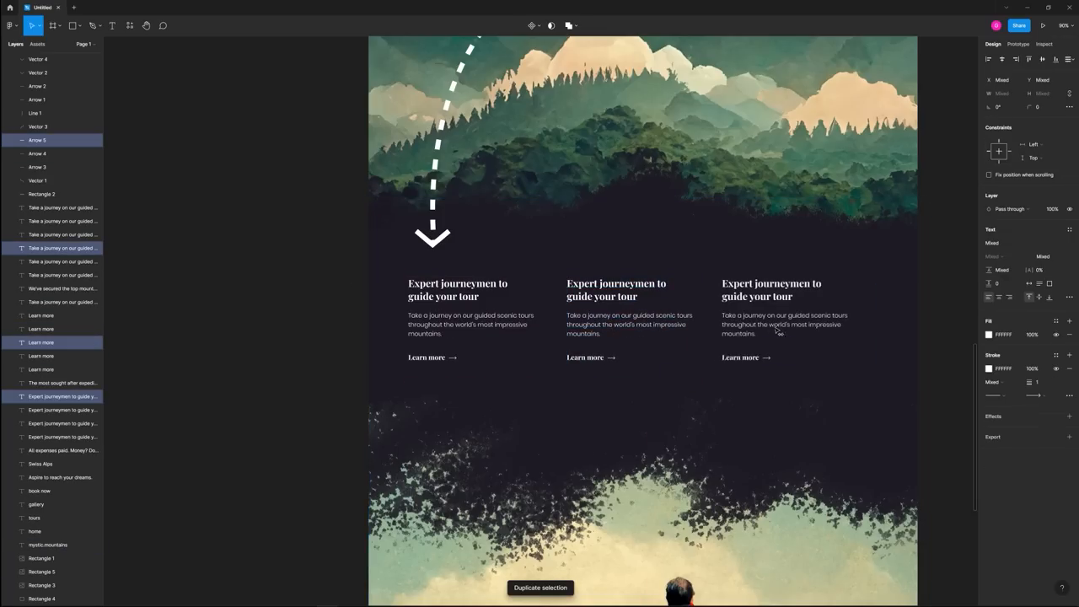
pyautogui.click(1043, 25)
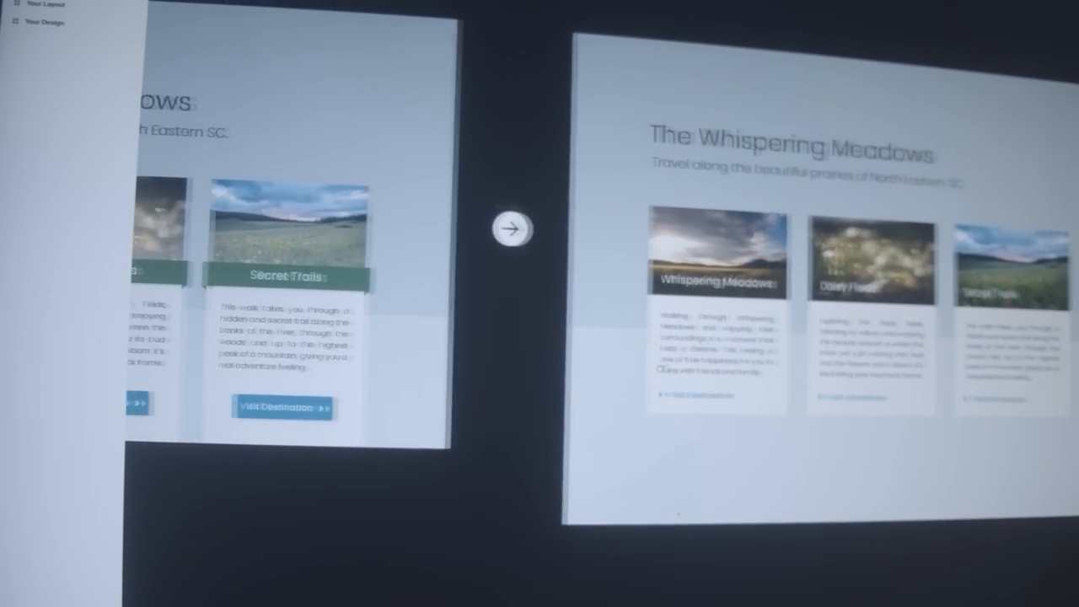
# Step: Advance the course demo to The Whispering Meadows destination card layout
pyautogui.click(511, 229)
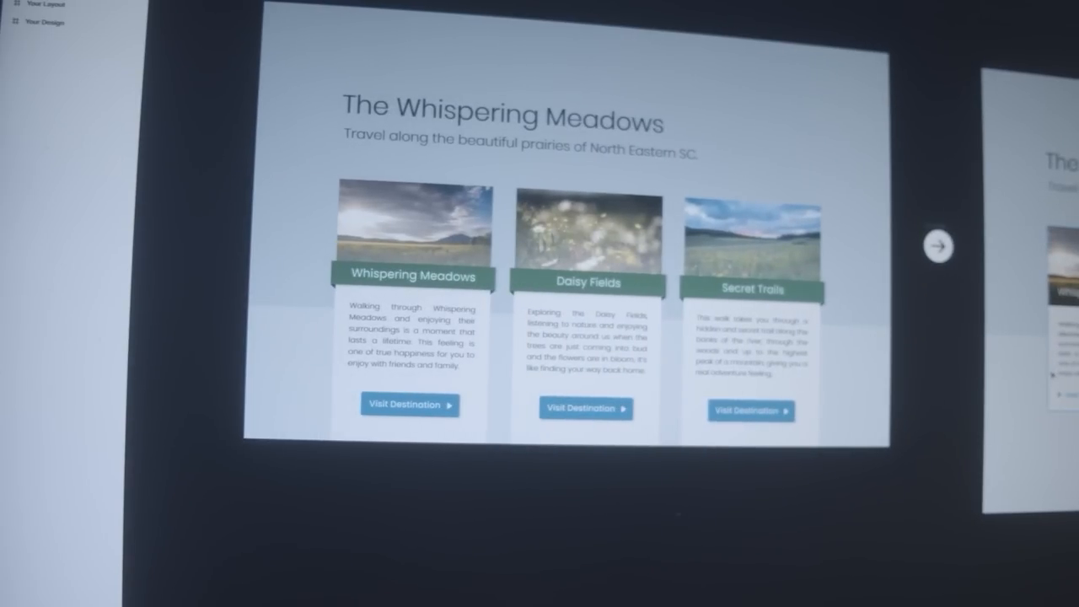